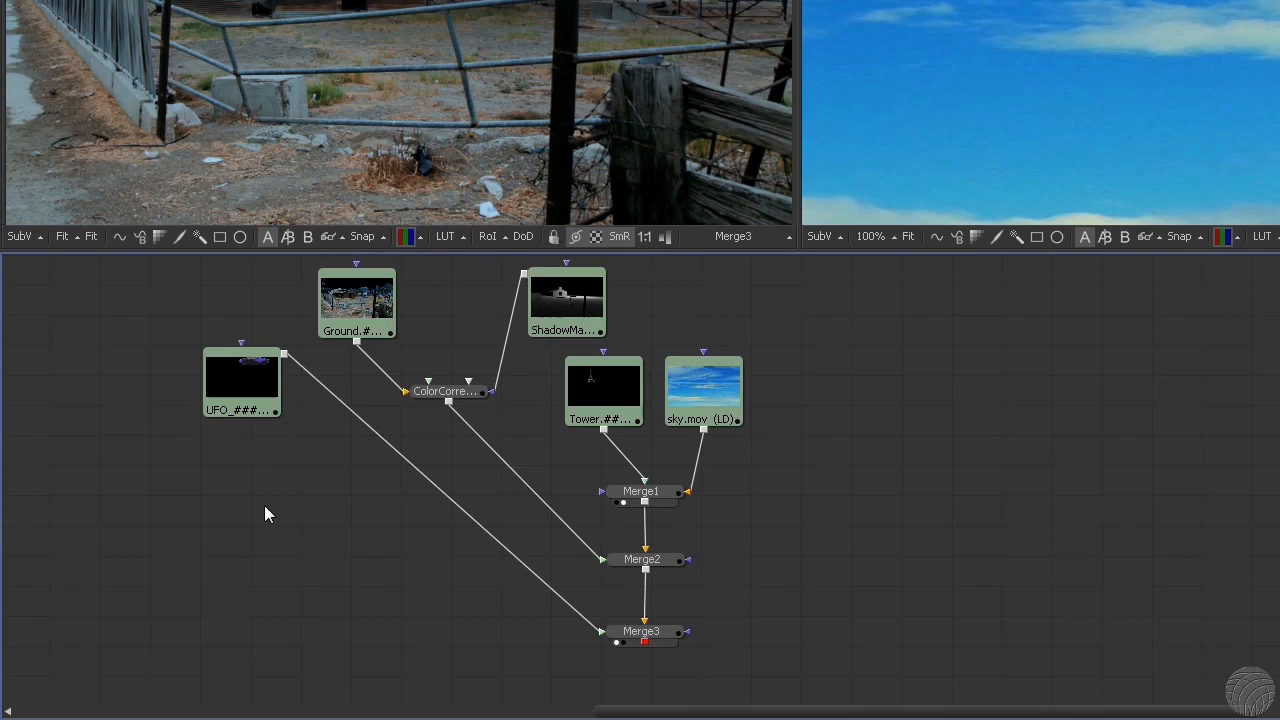
- Enter 'Merge' as tool search text in the Fusion flow
type("Merge")
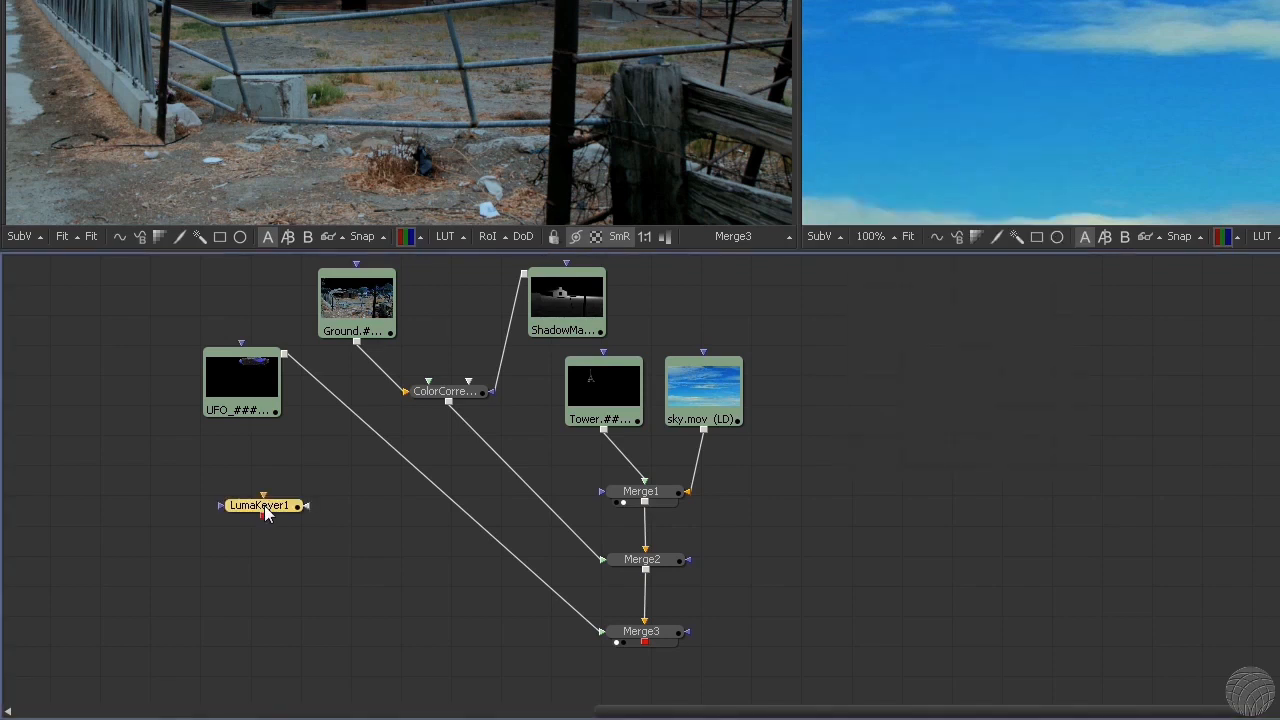
mouse_move(263, 505)
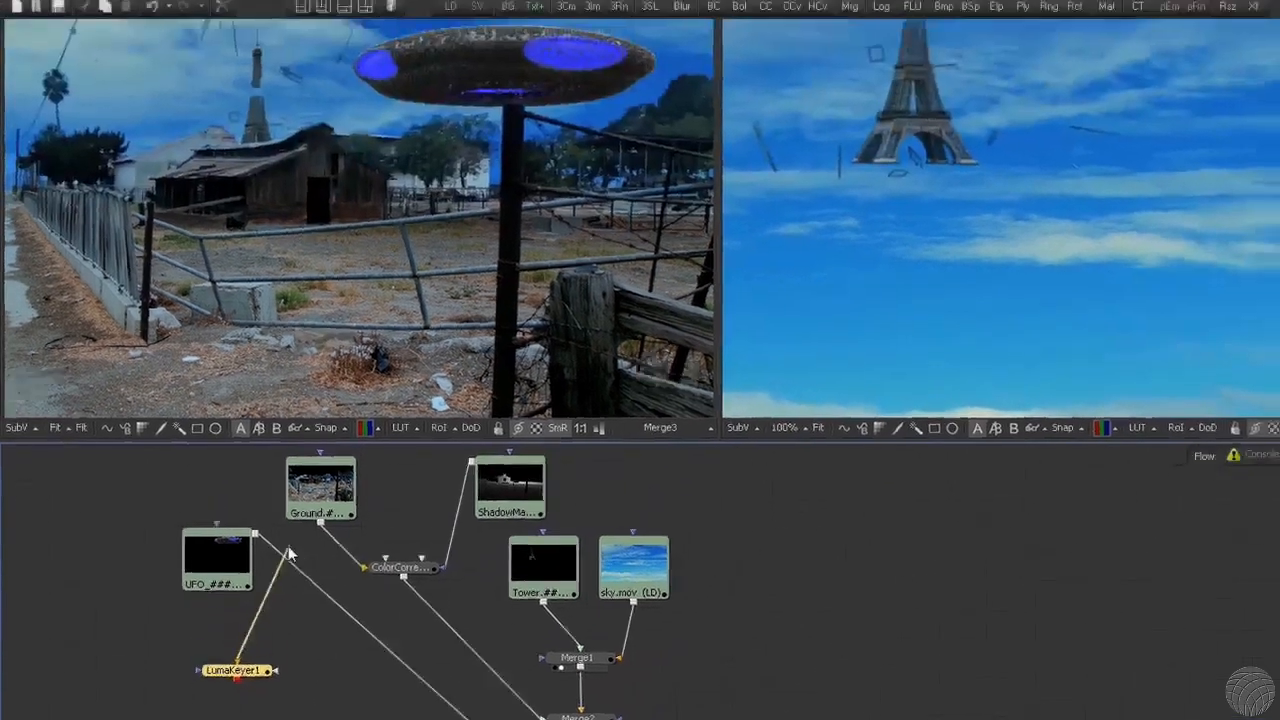
- Select LumaKeyer1 and preview the keyed UFO result
left_click(235, 673)
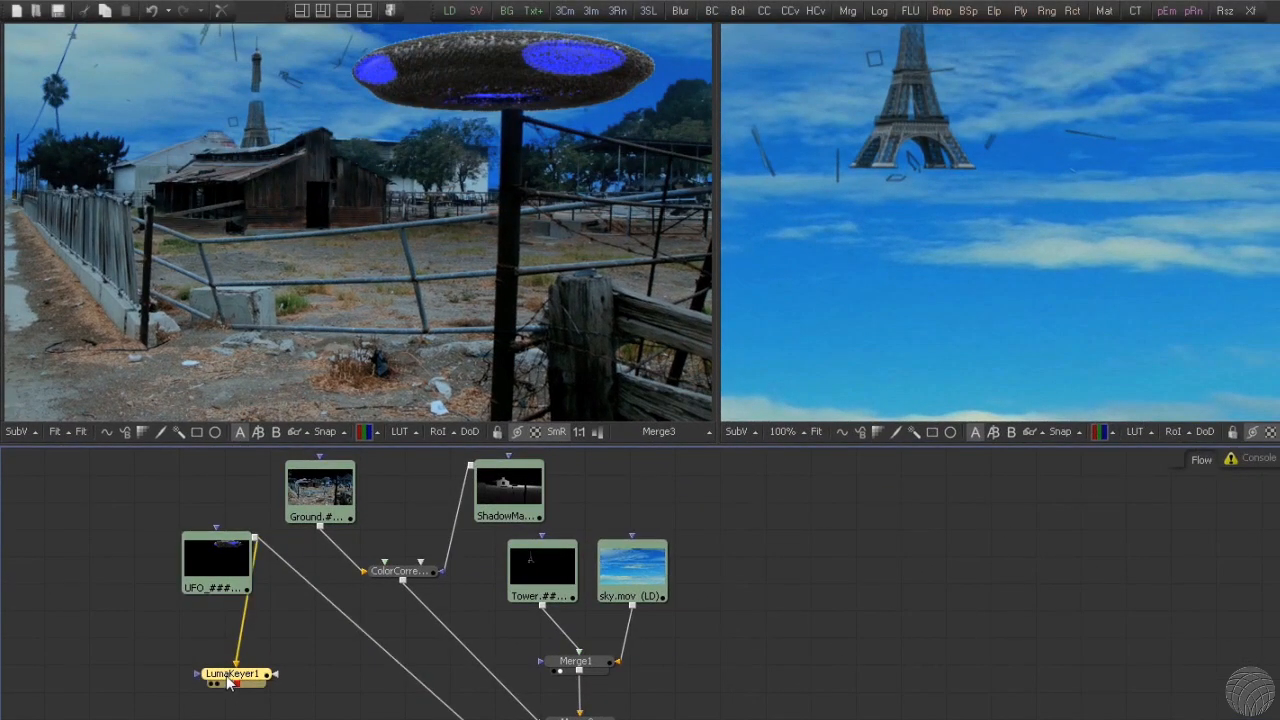
left_click(233, 673)
type("bl")
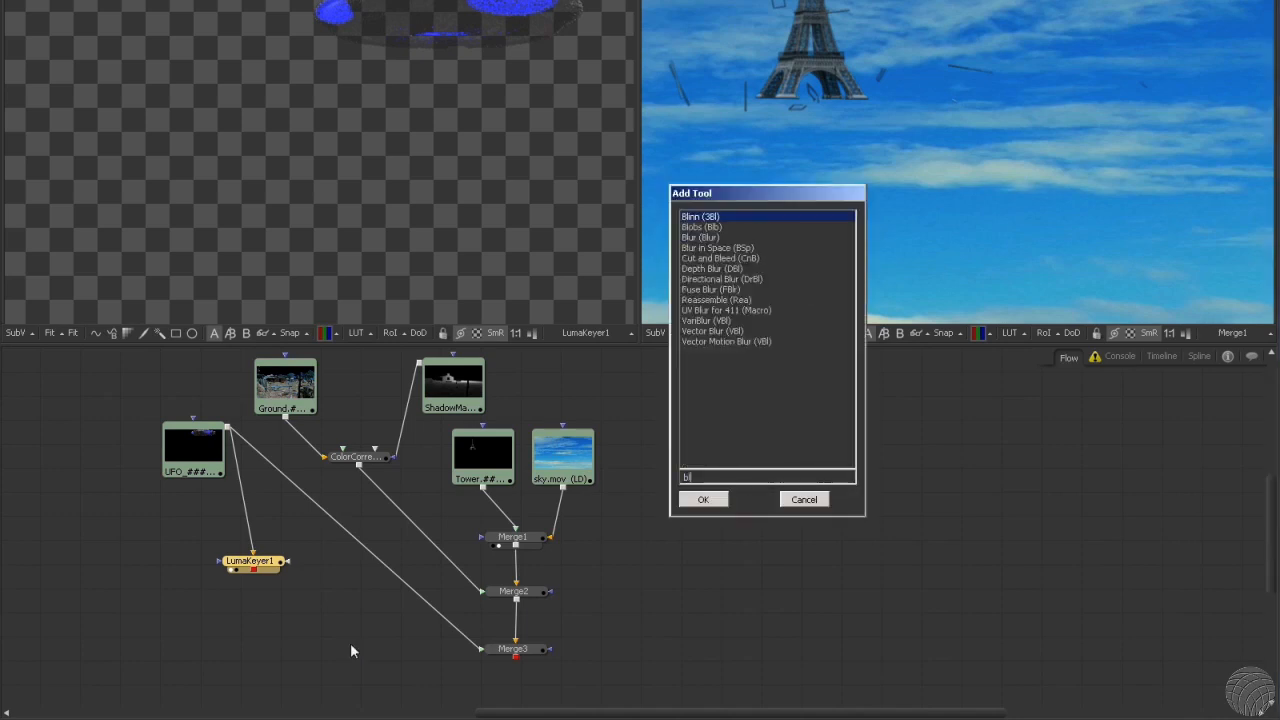
- Add Blur1 after LumaKeyer1 from the Add Tool dialog
left_click(703, 499)
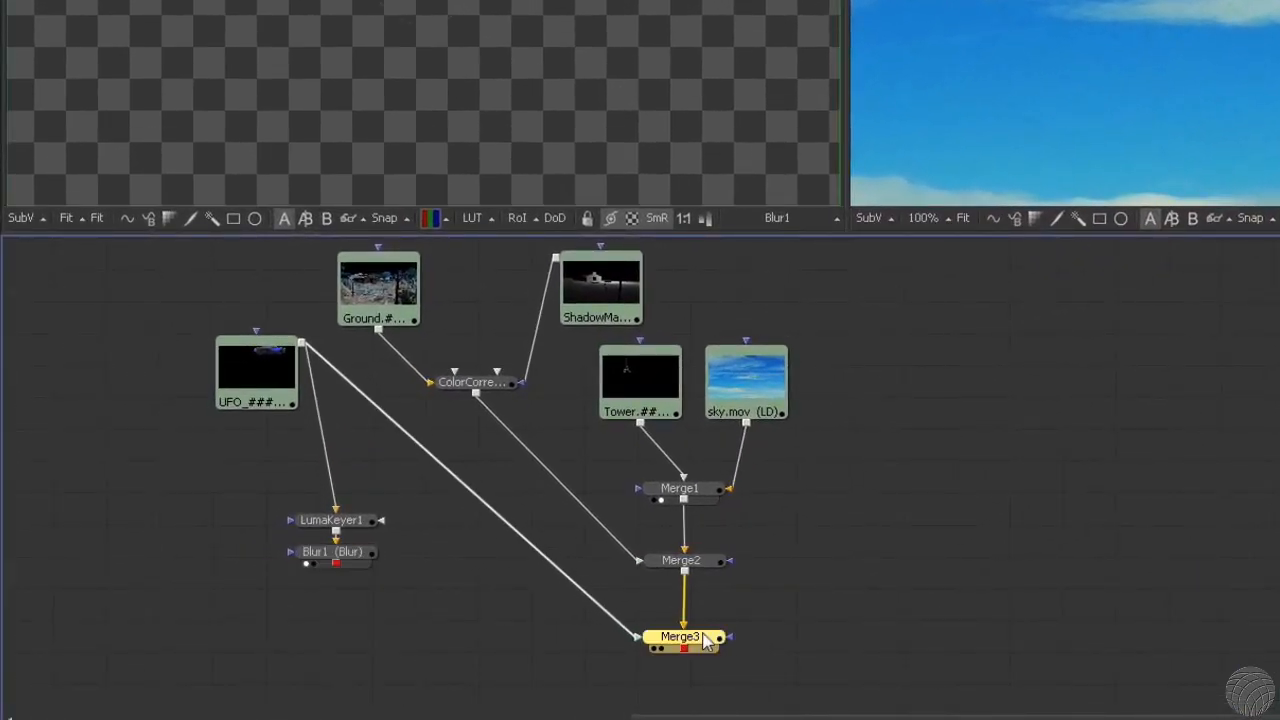
- Add a Merge node via the 'mer' search and place Merge4 below Merge3
type("mer")
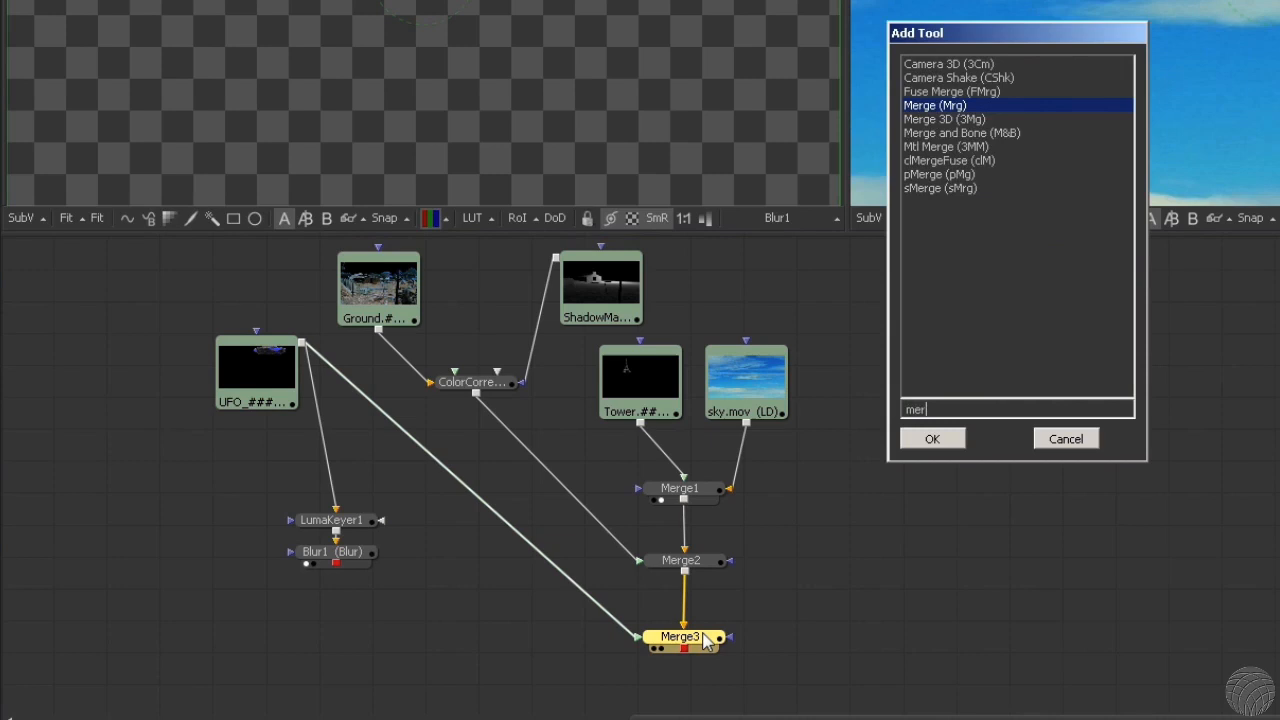
left_click(931, 438)
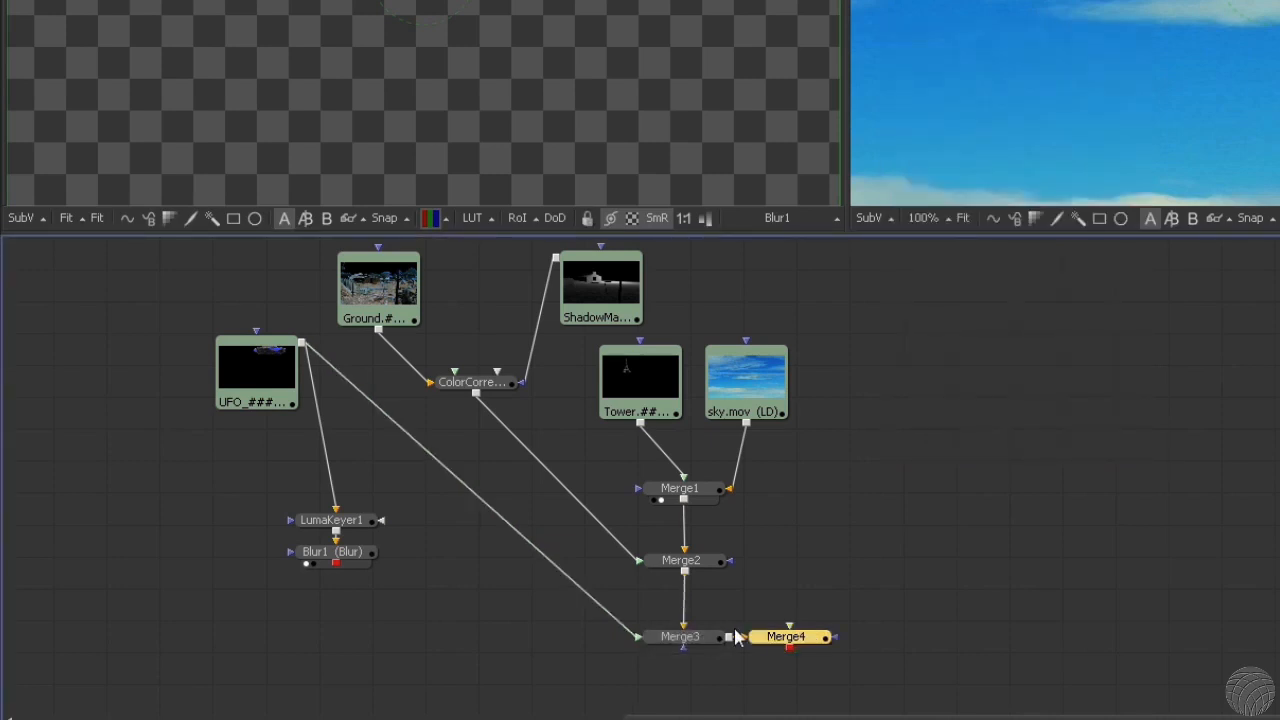
left_click_drag(790, 637, 672, 686)
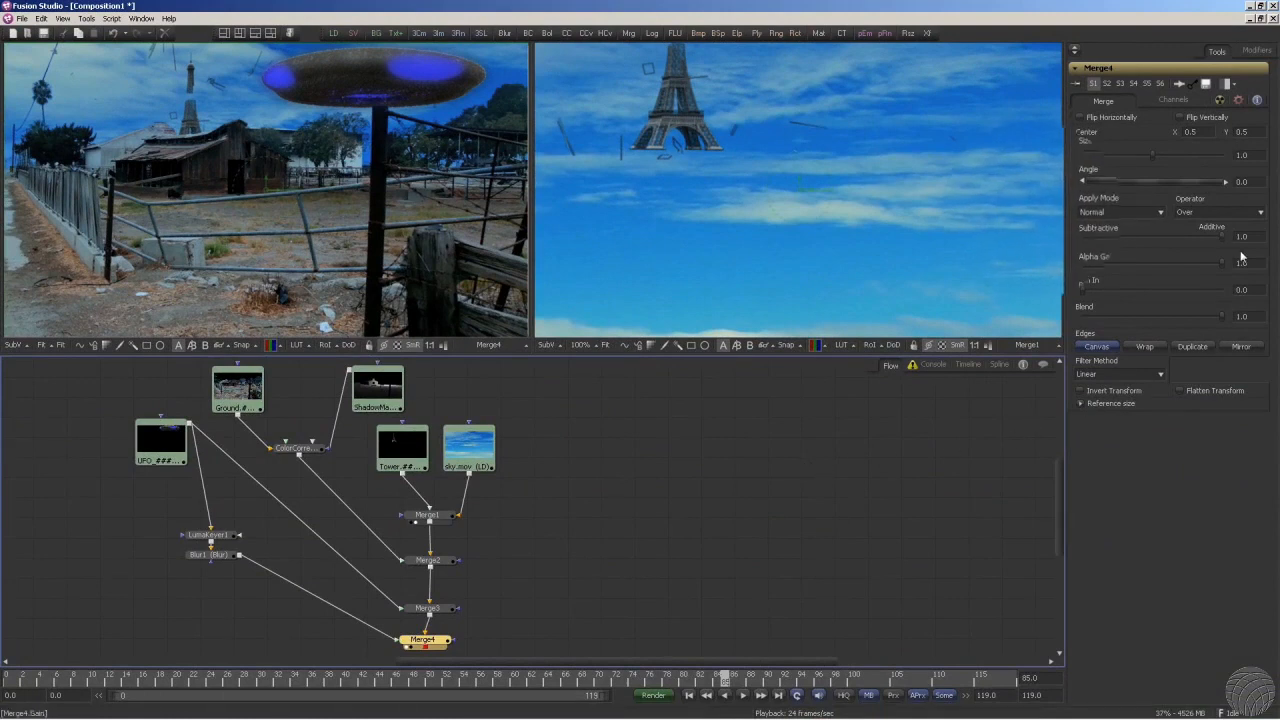
- Set Merge4's Apply Mode to Screen
left_click(1120, 213)
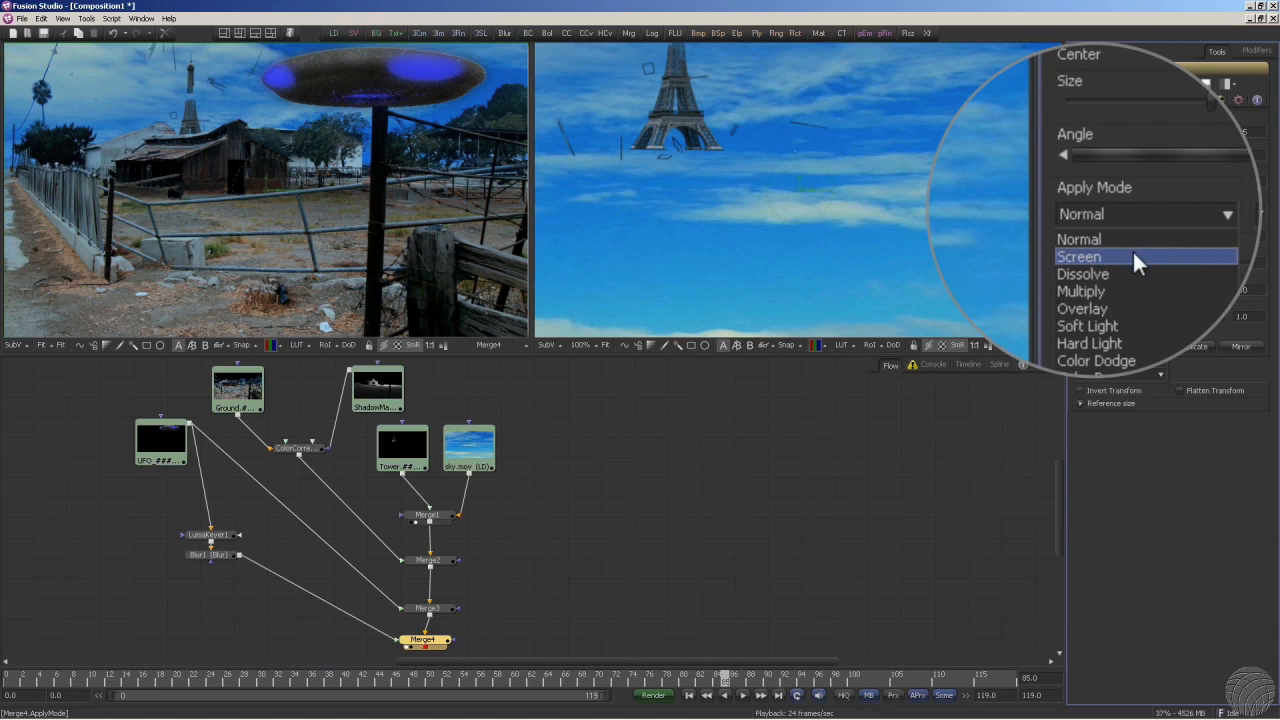
left_click(1078, 256)
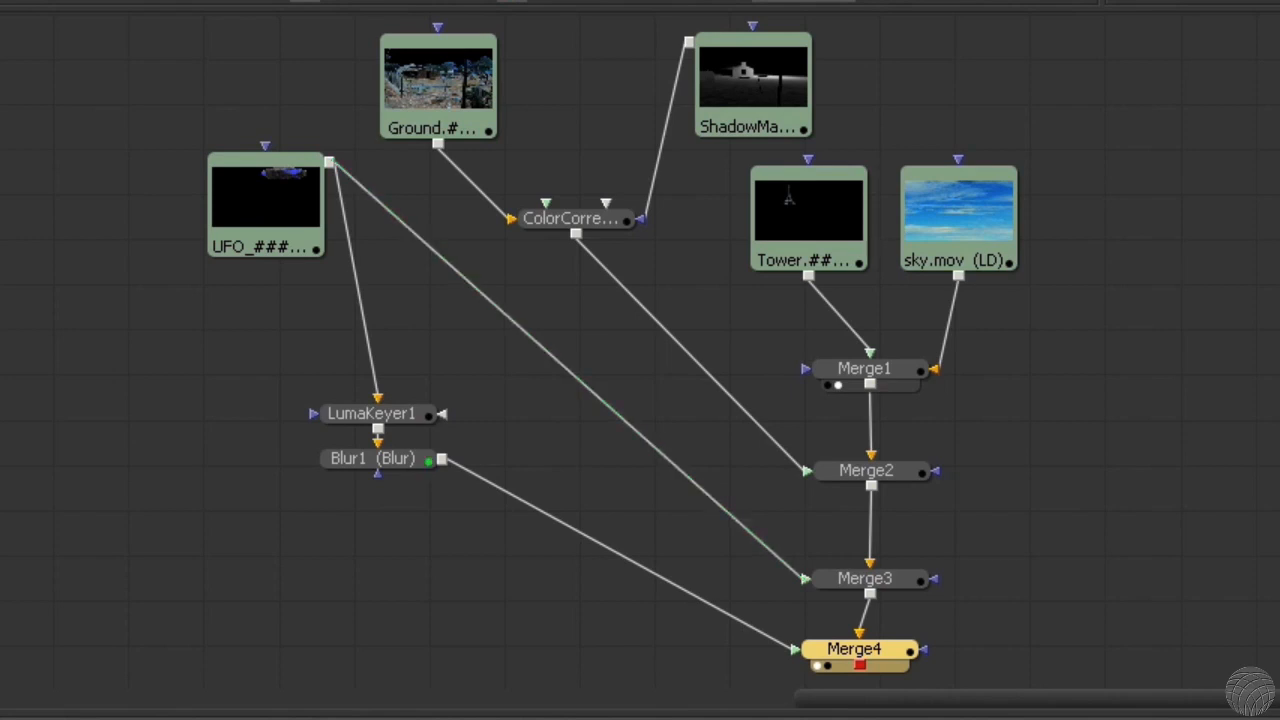
- Play the comp to review the glow, then select Merge3 for comparison
left_click(372, 413)
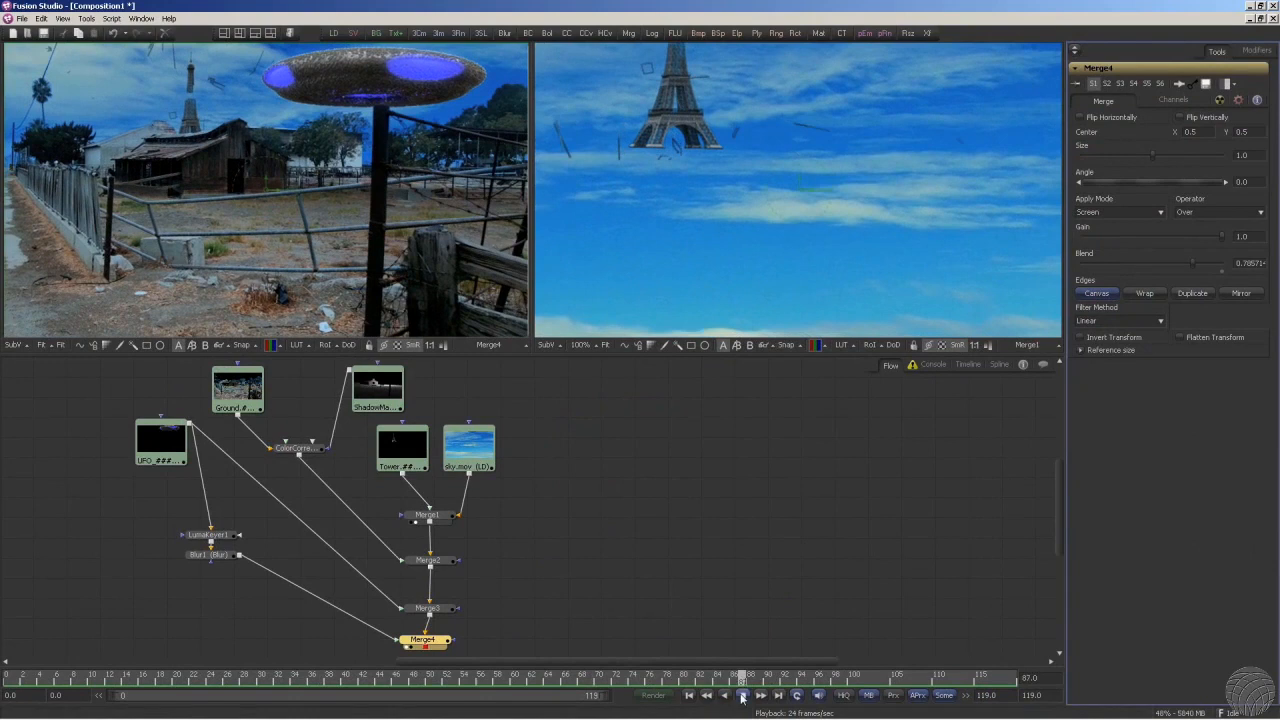
left_click(742, 695)
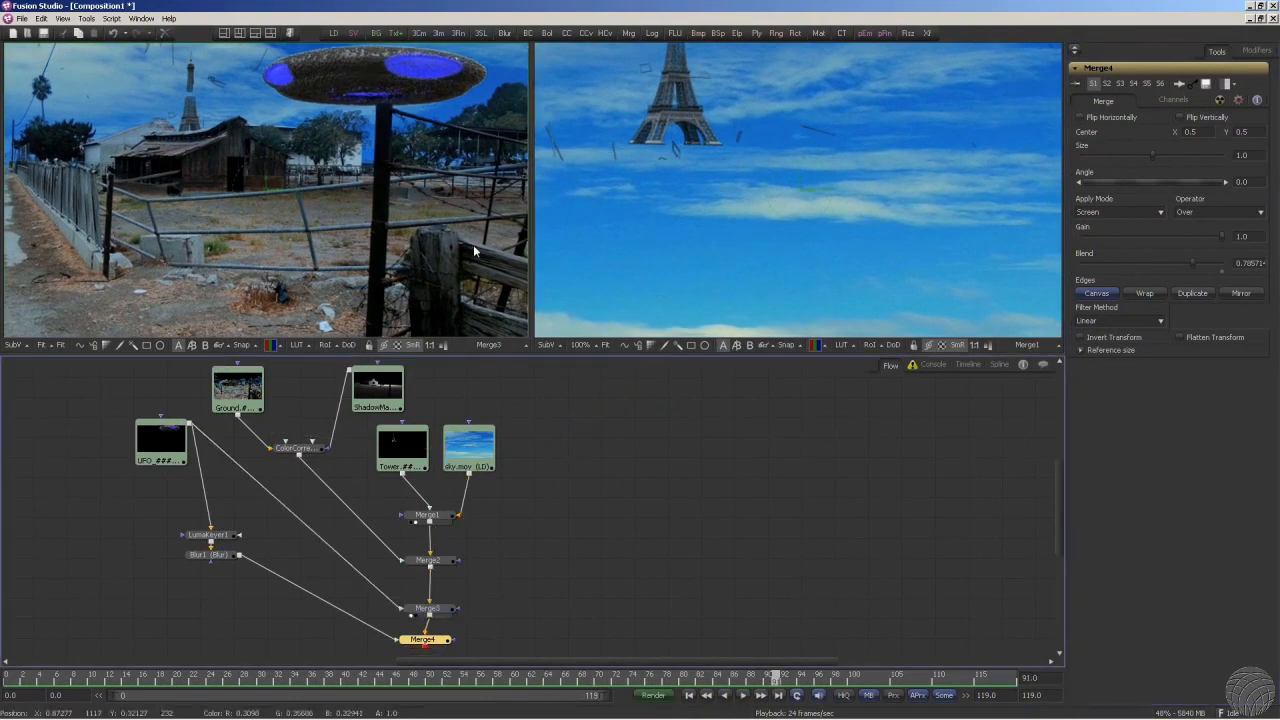
mouse_move(483, 248)
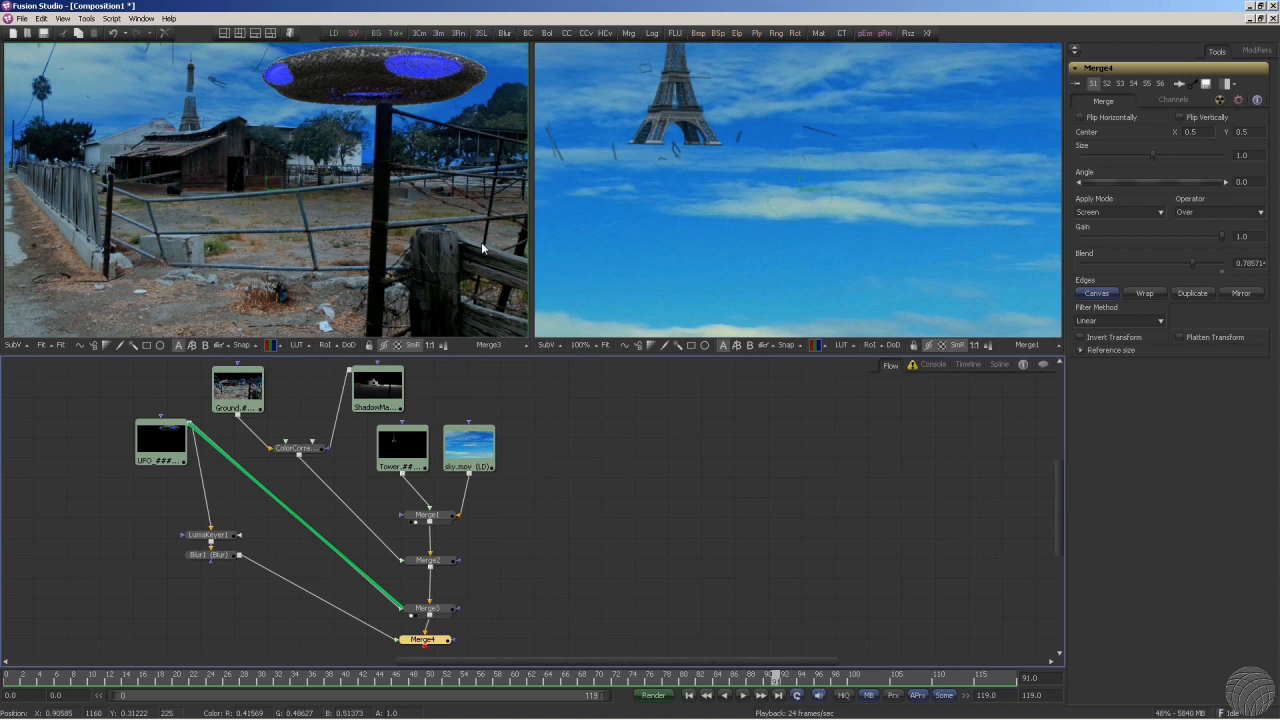
mouse_move(375, 575)
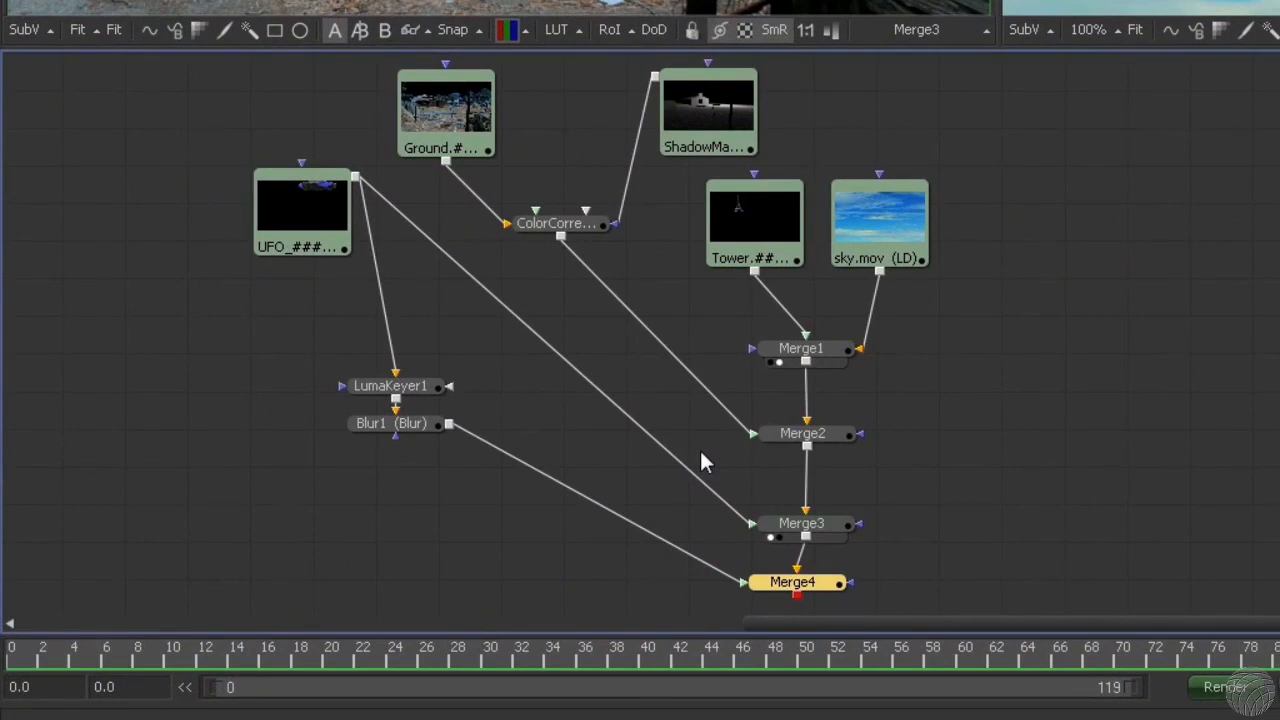
left_click(801, 523)
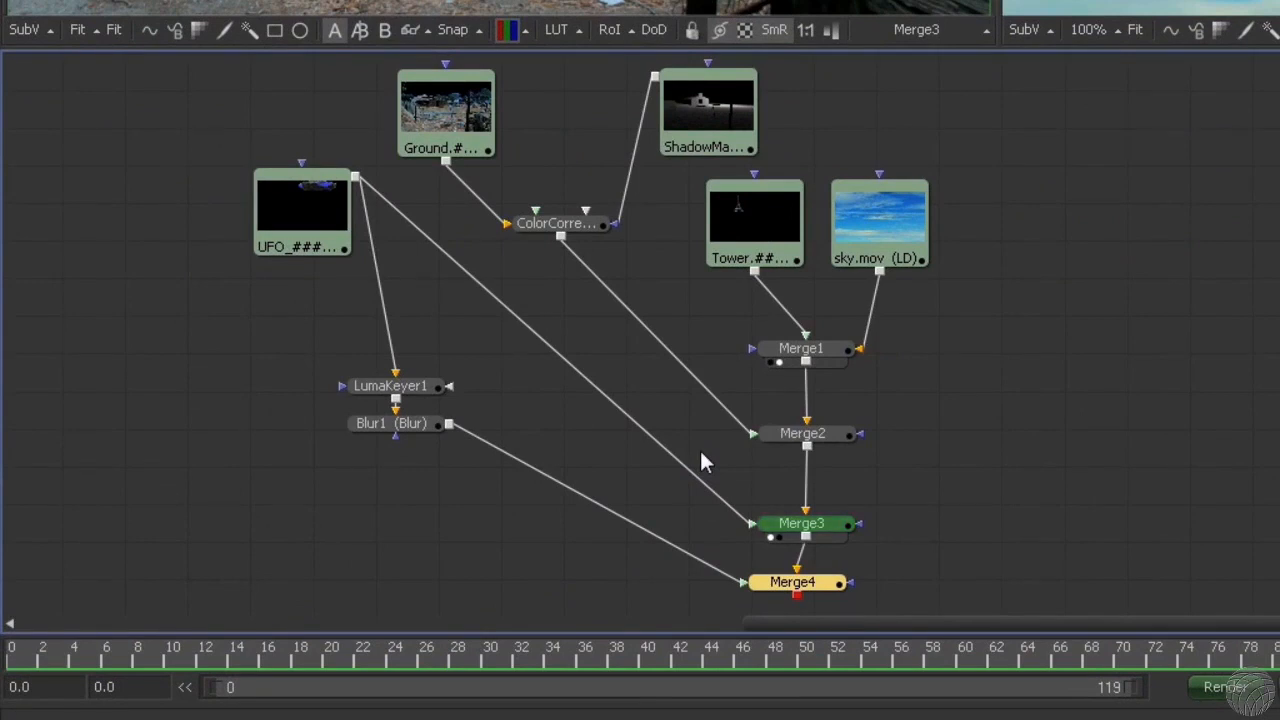